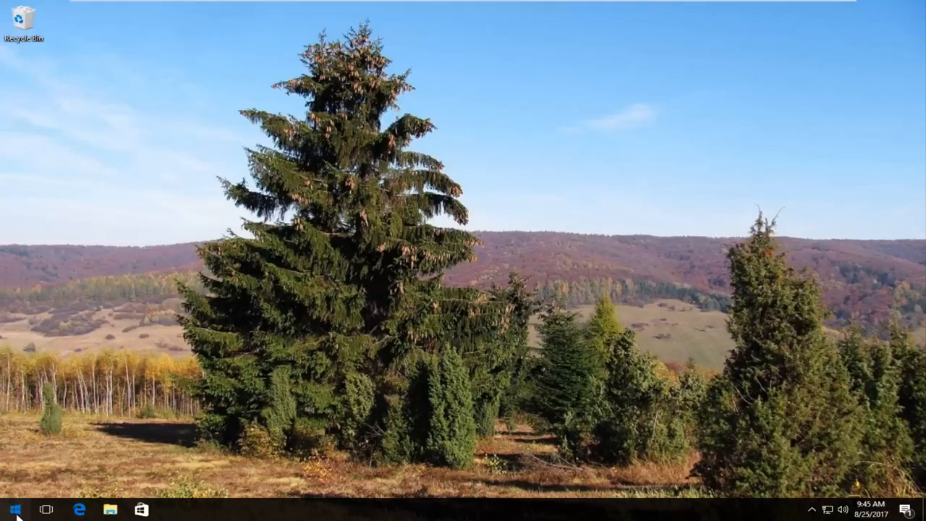
- Search the Start menu for "printer" to surface Devices and Printers
text(printer)
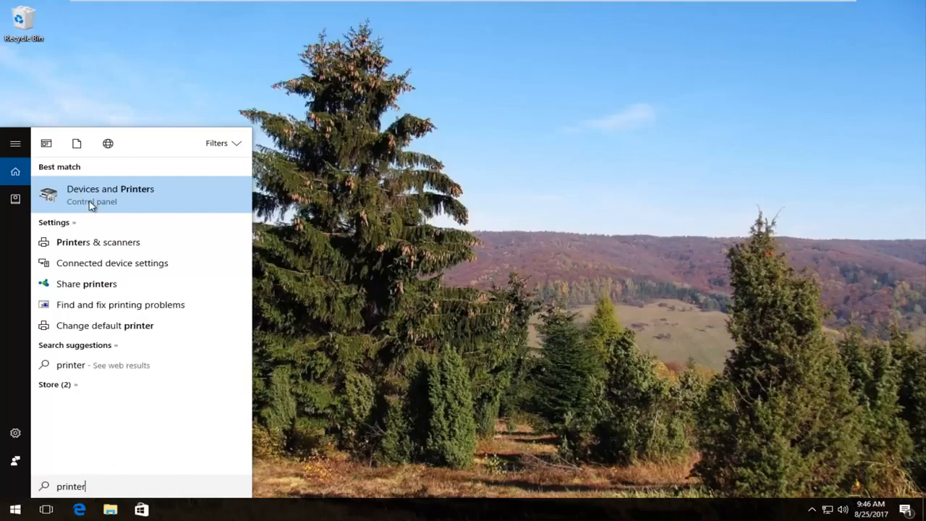
- Open Devices and Printers and select the Brother Color Leg Type1 Class Printer
click(110, 193)
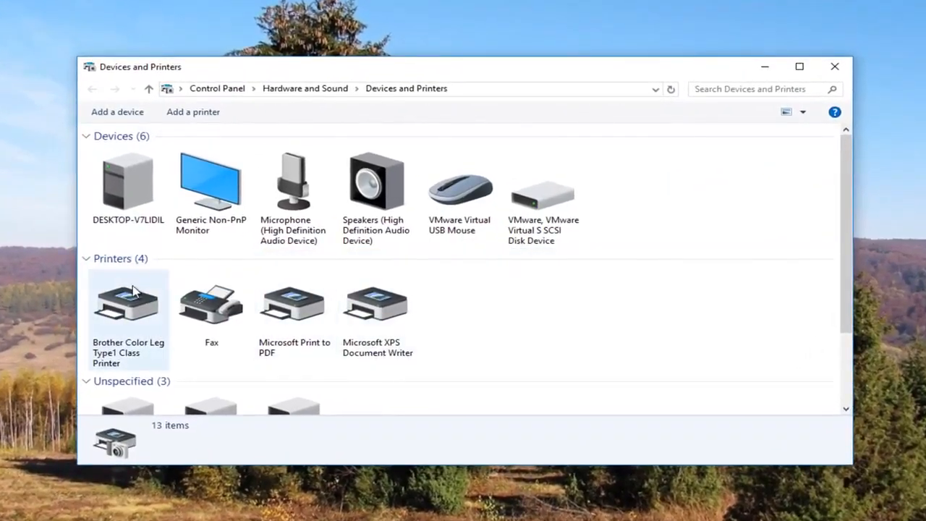
click(86, 258)
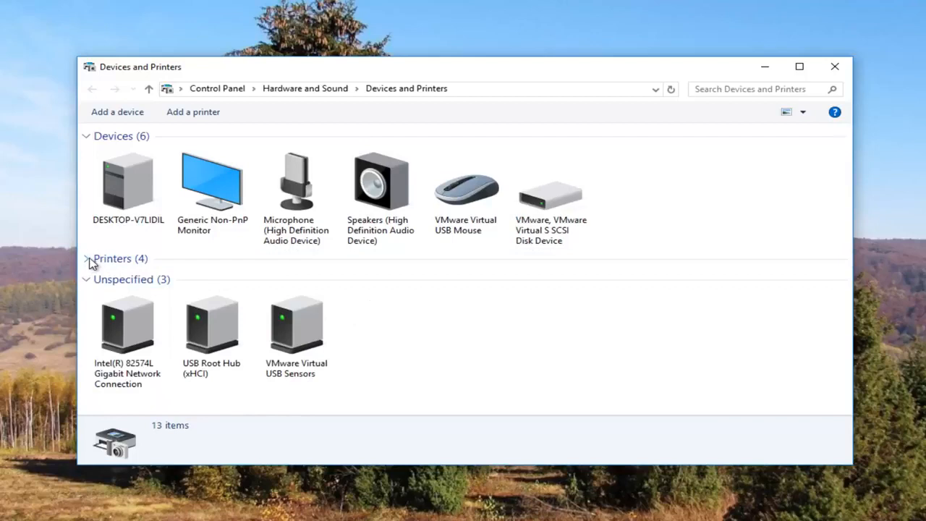
click(86, 258)
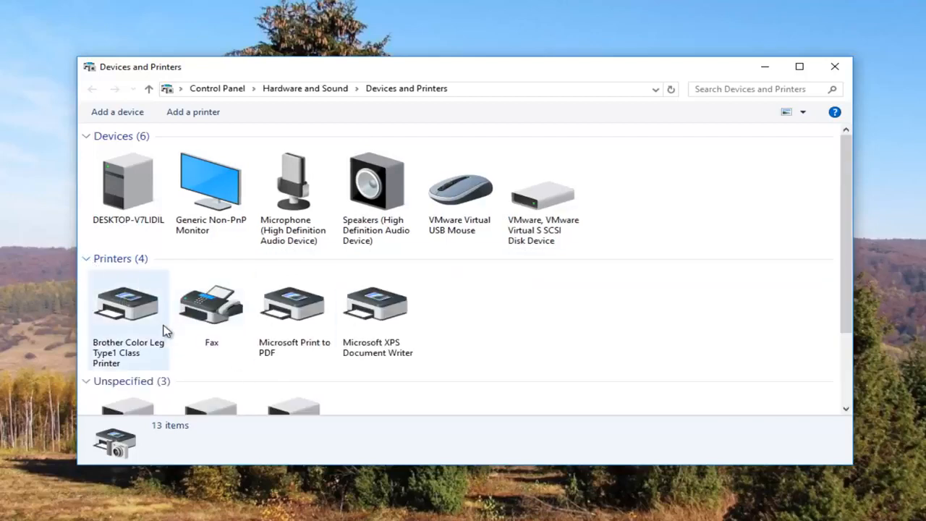
click(294, 303)
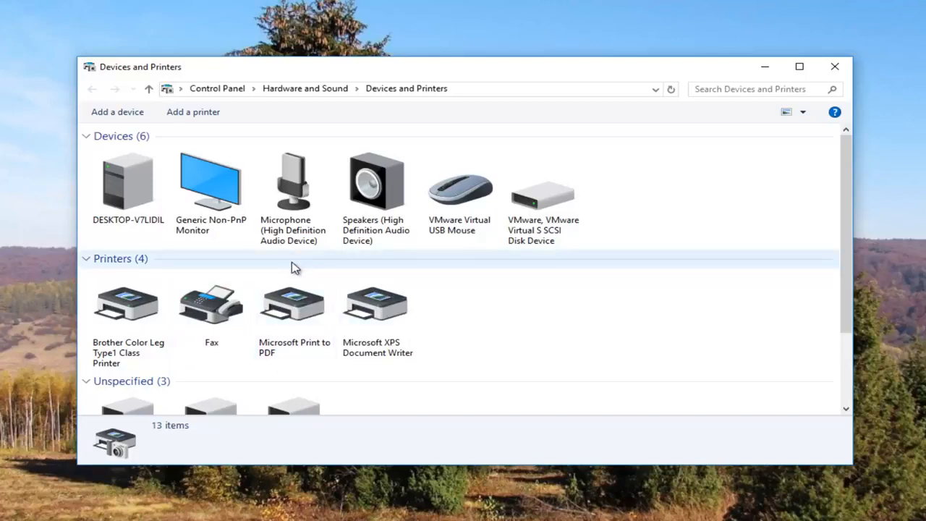
click(210, 303)
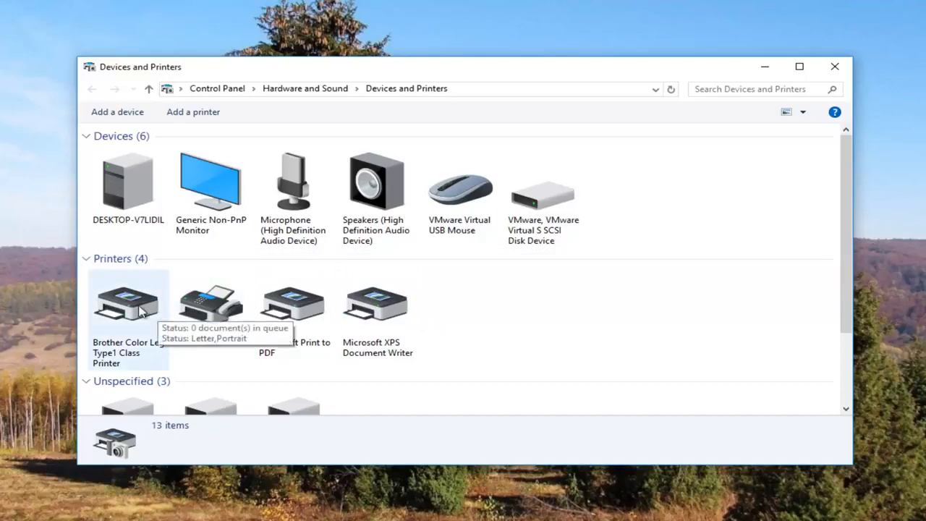
mouse_move(159, 344)
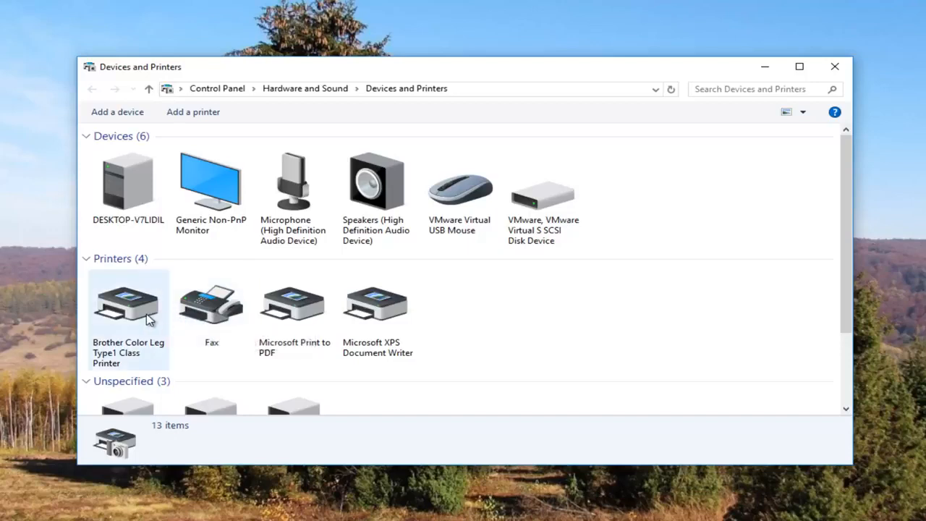
mouse_move(145, 318)
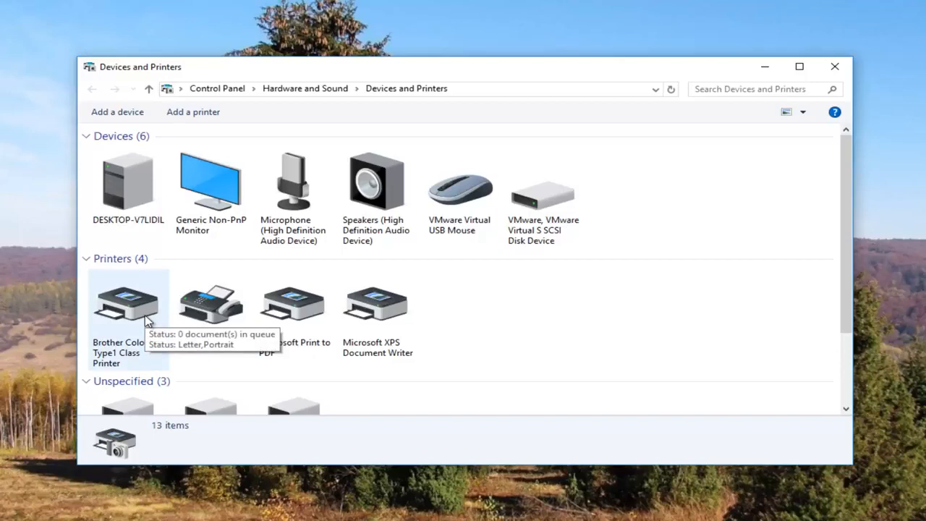
mouse_move(141, 306)
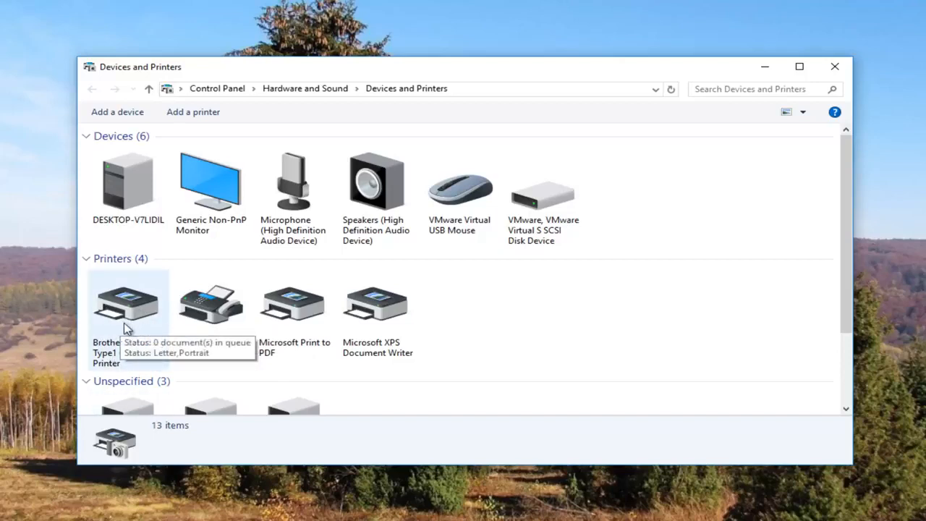
mouse_move(127, 300)
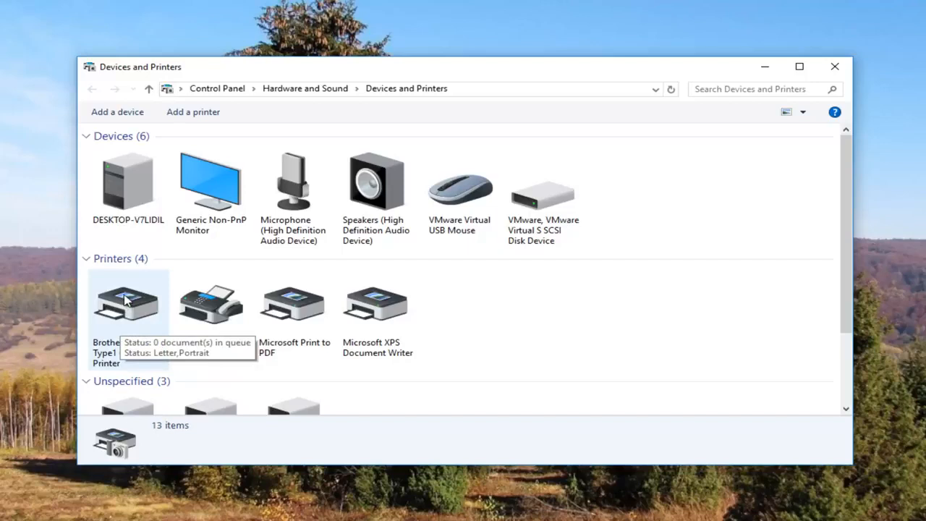
- Open Printer properties for the Brother Color Leg Type1 Class Printer from its context menu
right_click(127, 301)
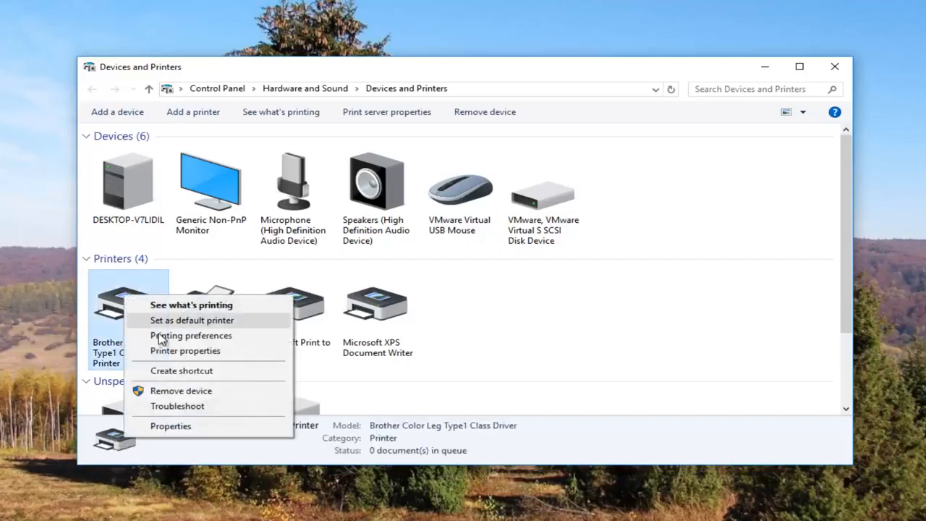
mouse_move(171, 359)
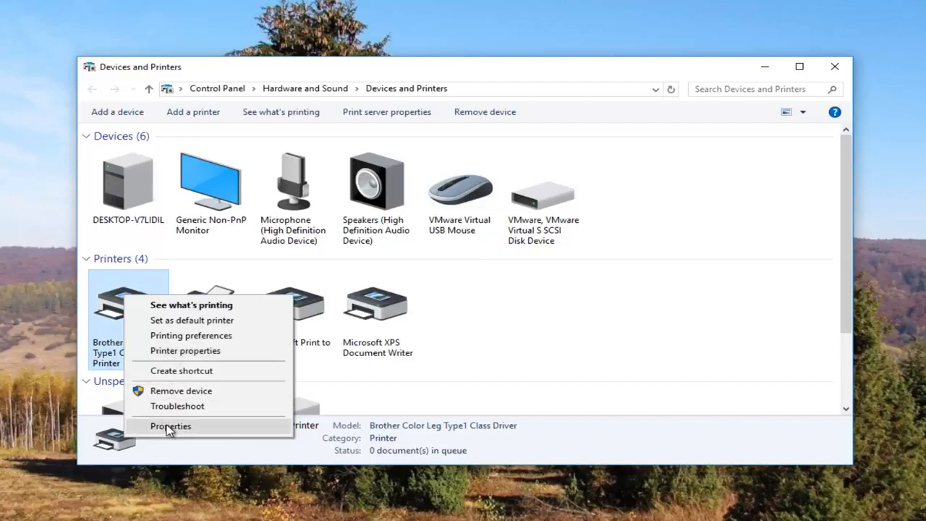
mouse_move(185, 355)
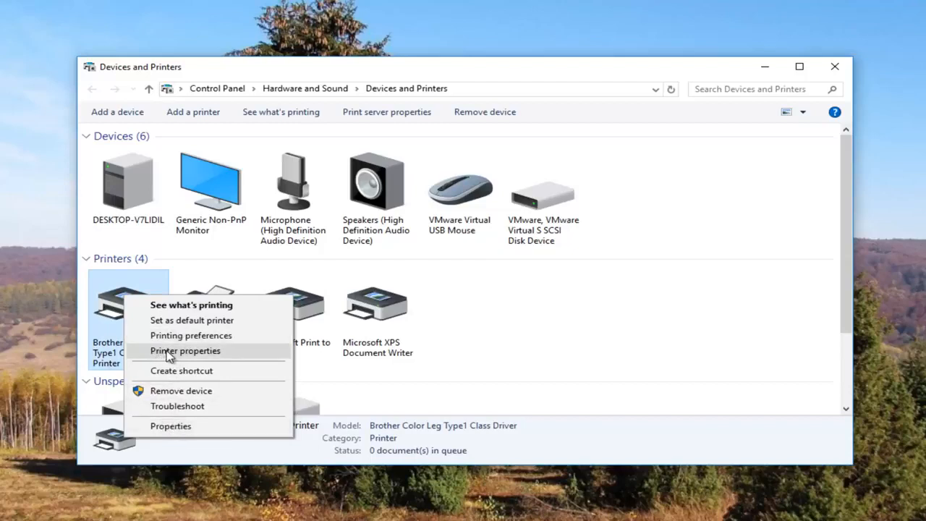
mouse_move(183, 353)
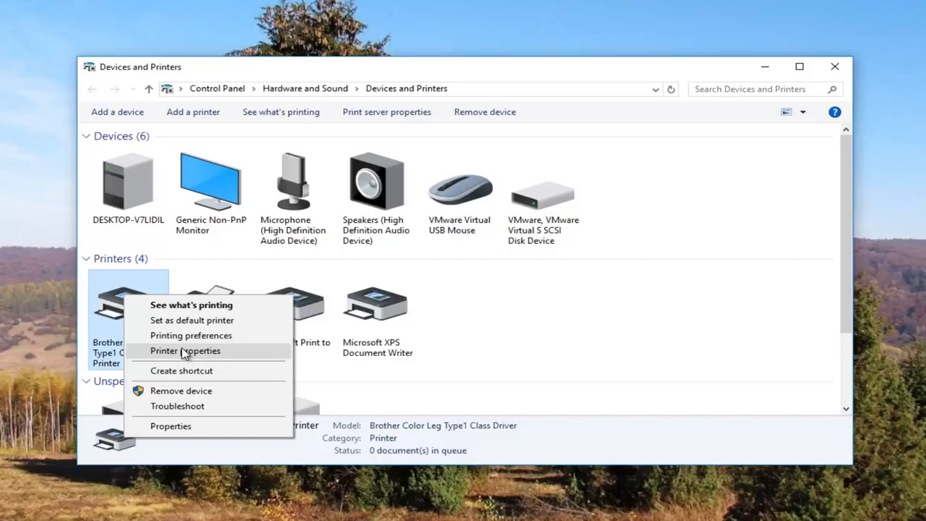
click(185, 350)
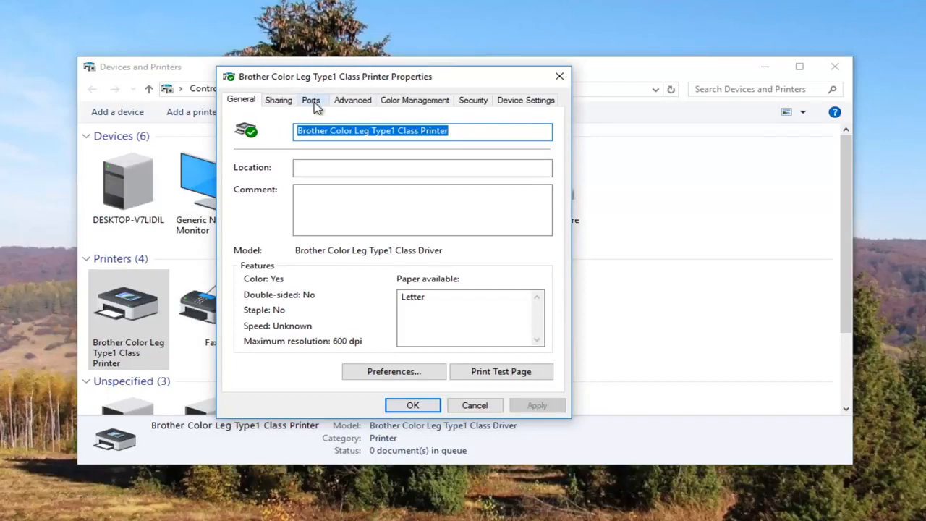
- Switch to the Ports tab to see the checked Standard TCP/IP port
click(310, 100)
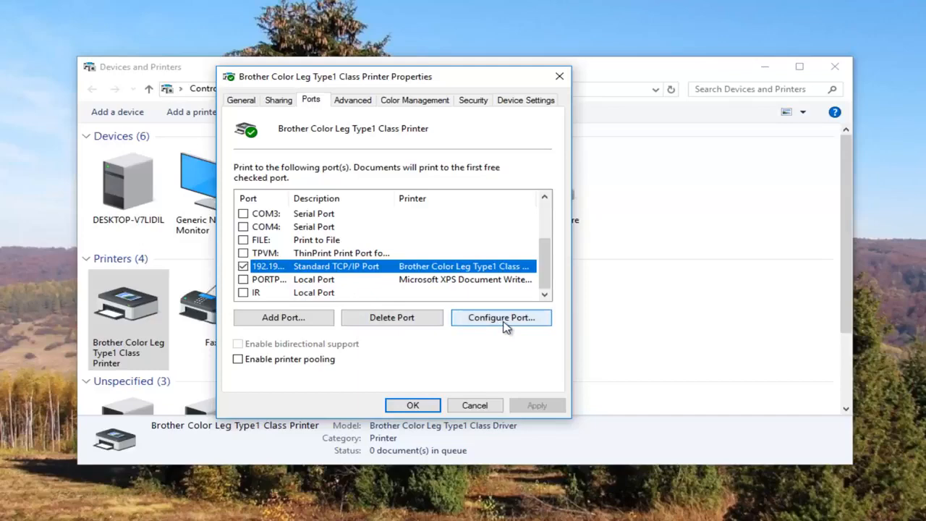
- Configure the Standard TCP/IP port with SNMP Status Enabled unchecked and save it
click(500, 317)
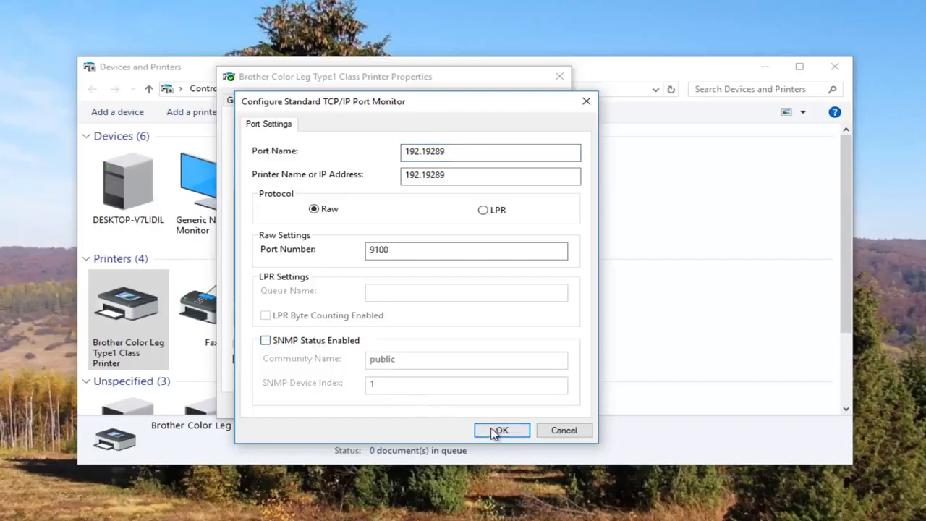
click(501, 430)
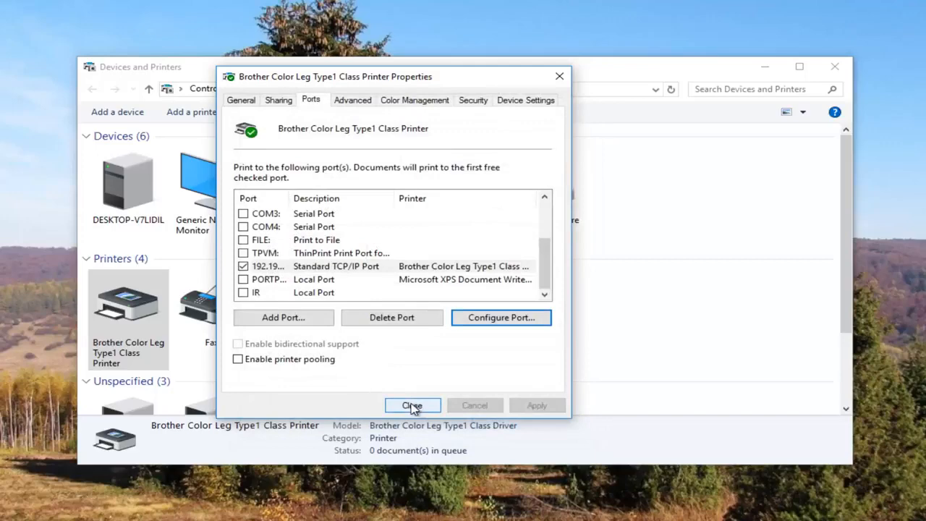
- Close the Brother printer properties and the Devices and Printers window
click(412, 405)
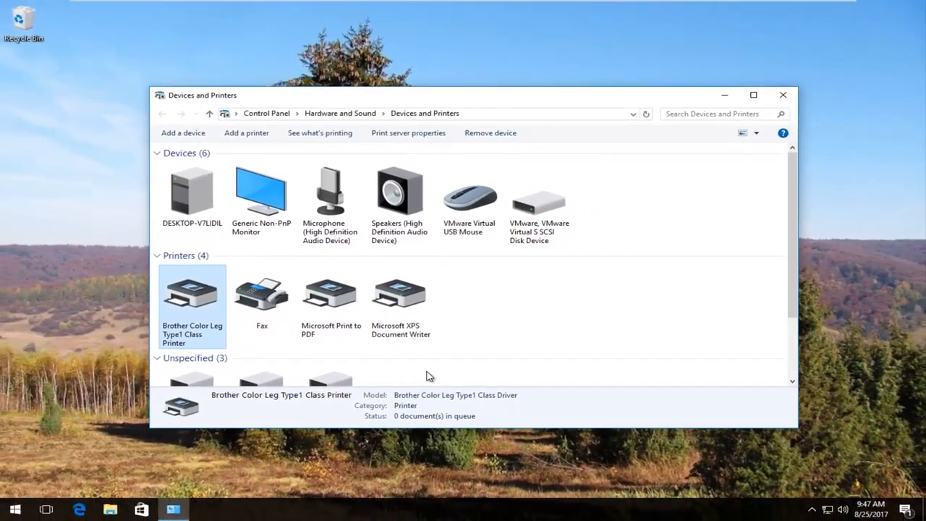
click(782, 94)
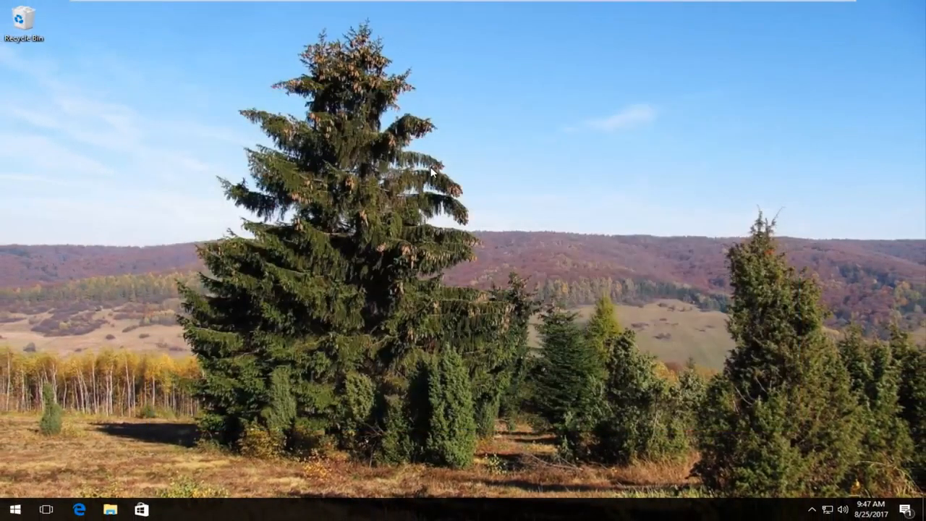